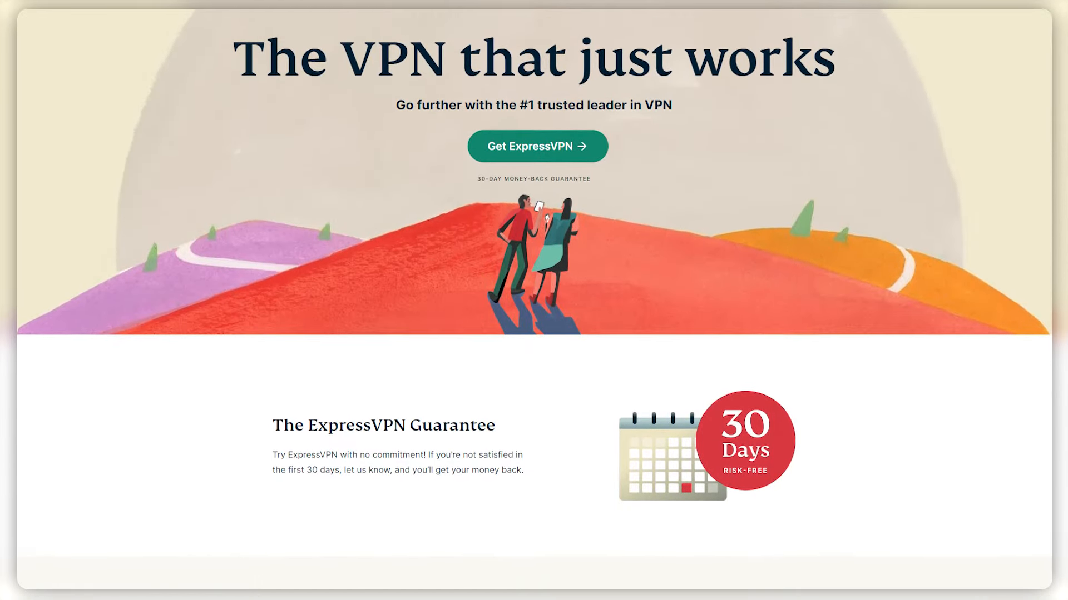
- Browse the location list and star USA - Los Angeles - 2 as a favourite
scroll(down, 3)
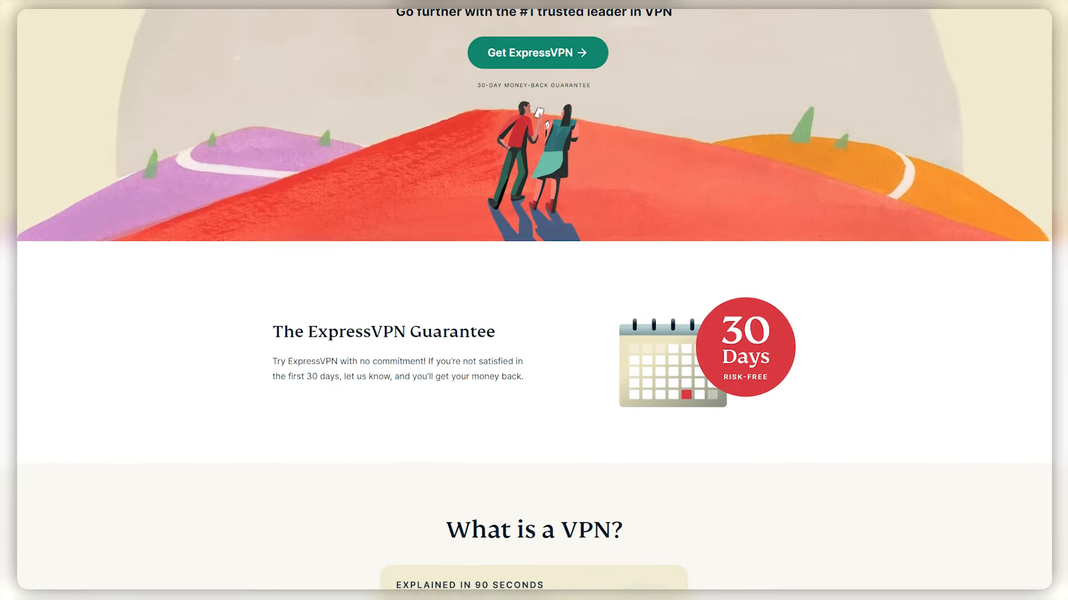
scroll(down, 3)
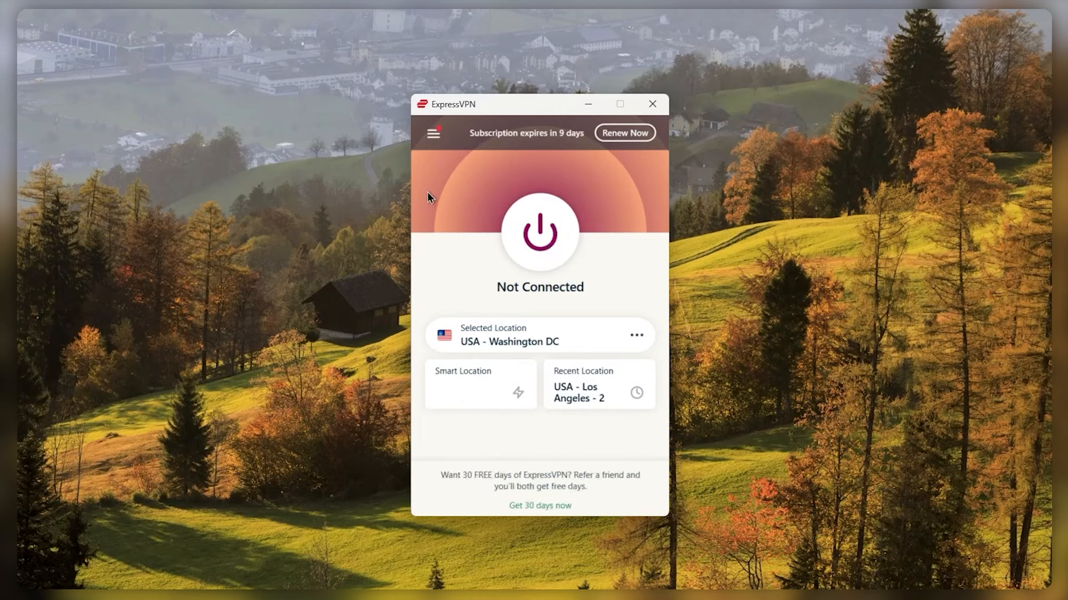
mouse_move(560, 320)
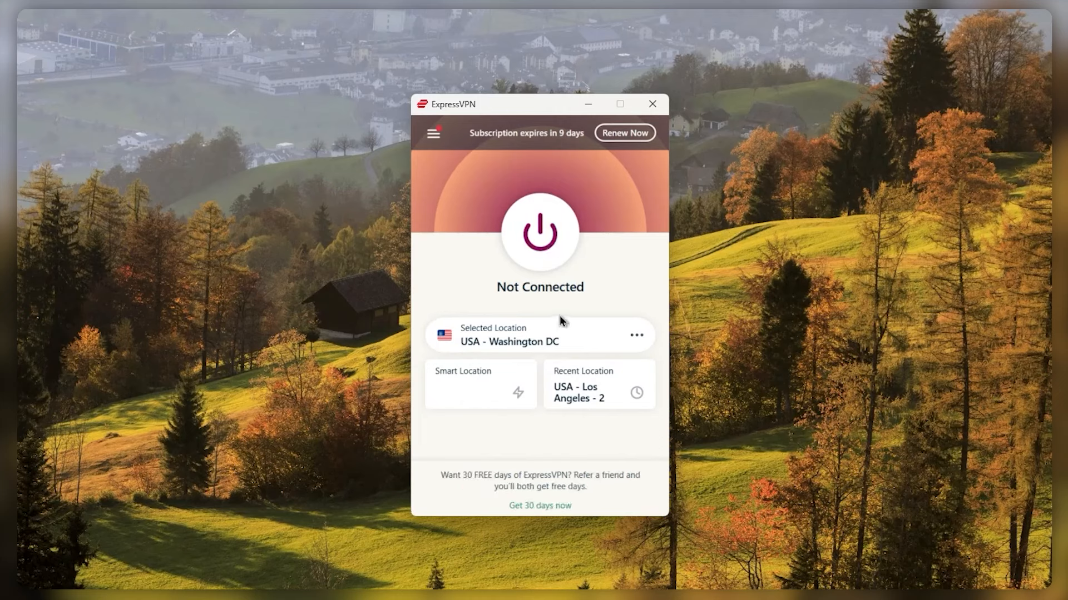
mouse_move(560, 317)
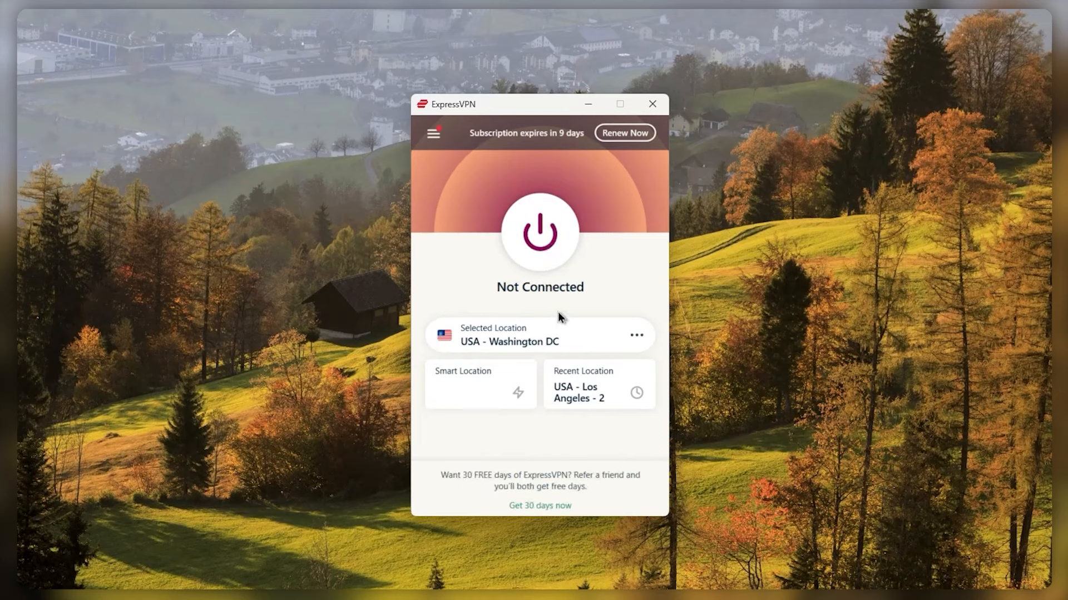
mouse_move(563, 321)
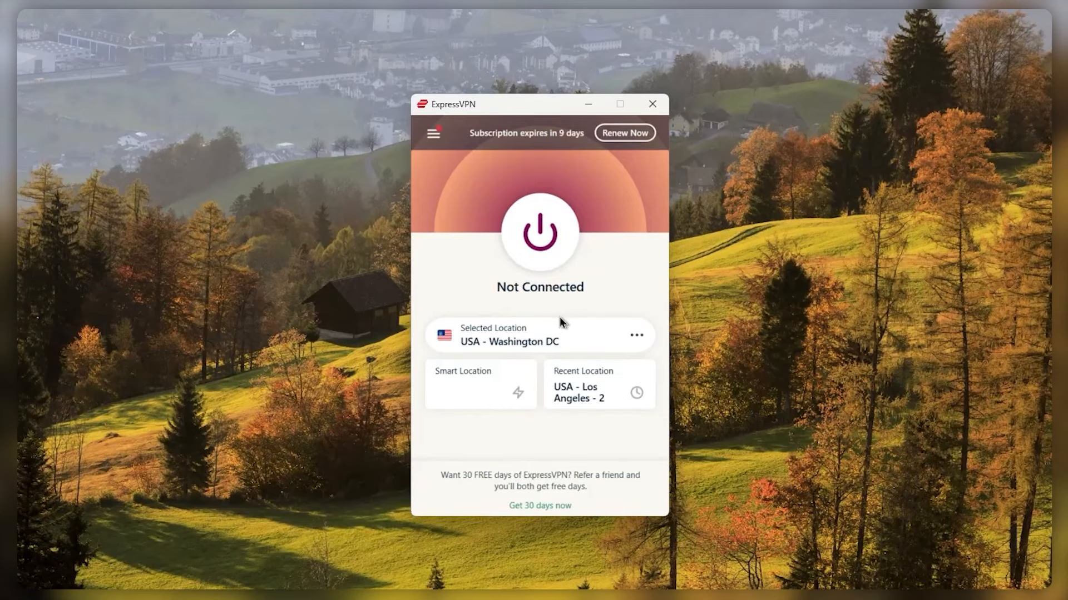
click(636, 335)
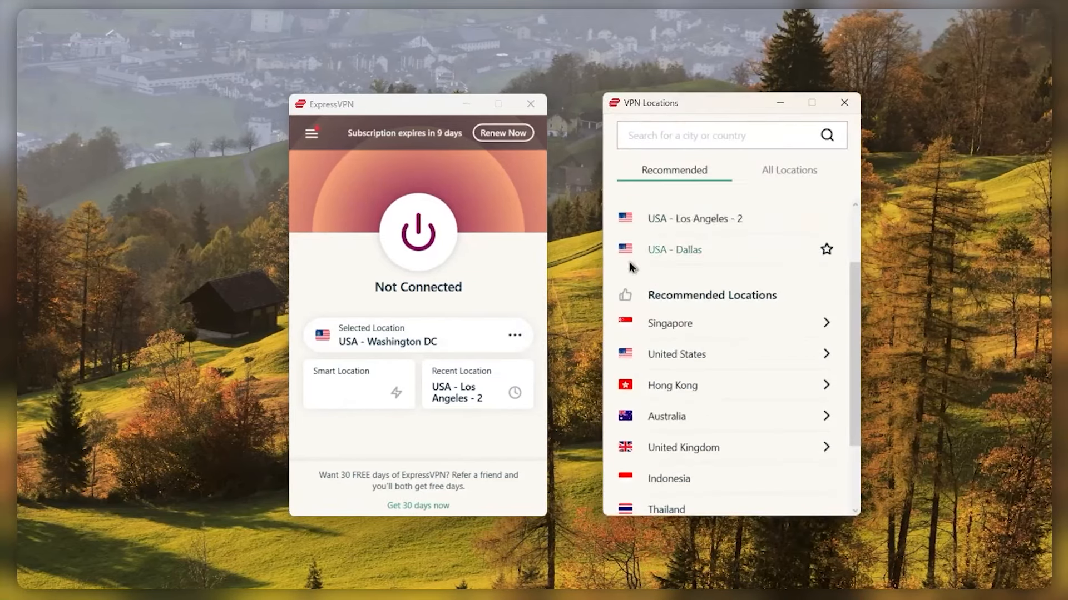
scroll(down, 3)
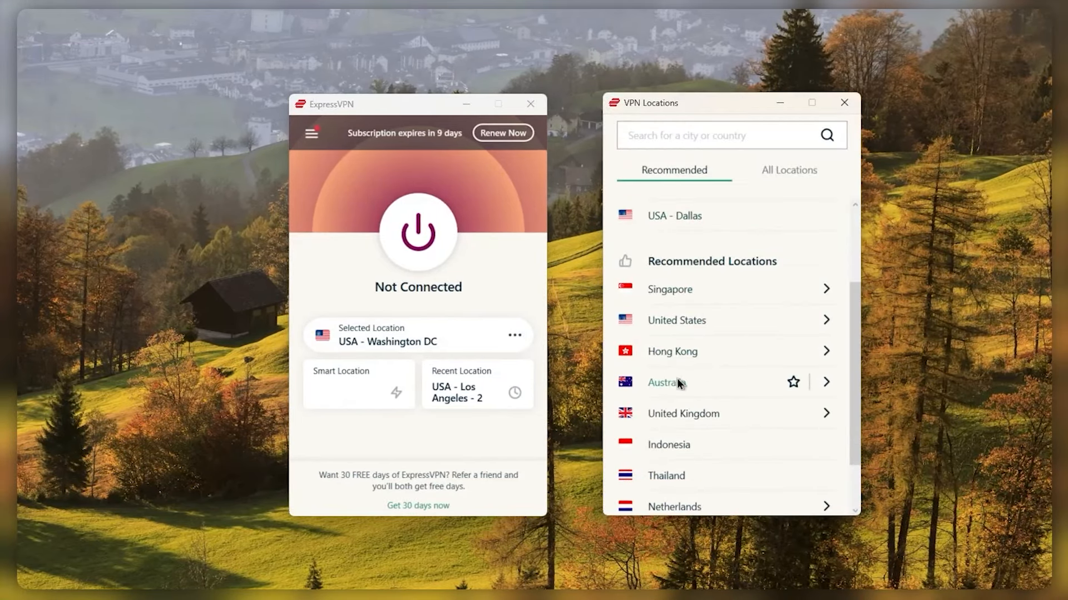
scroll(up, 3)
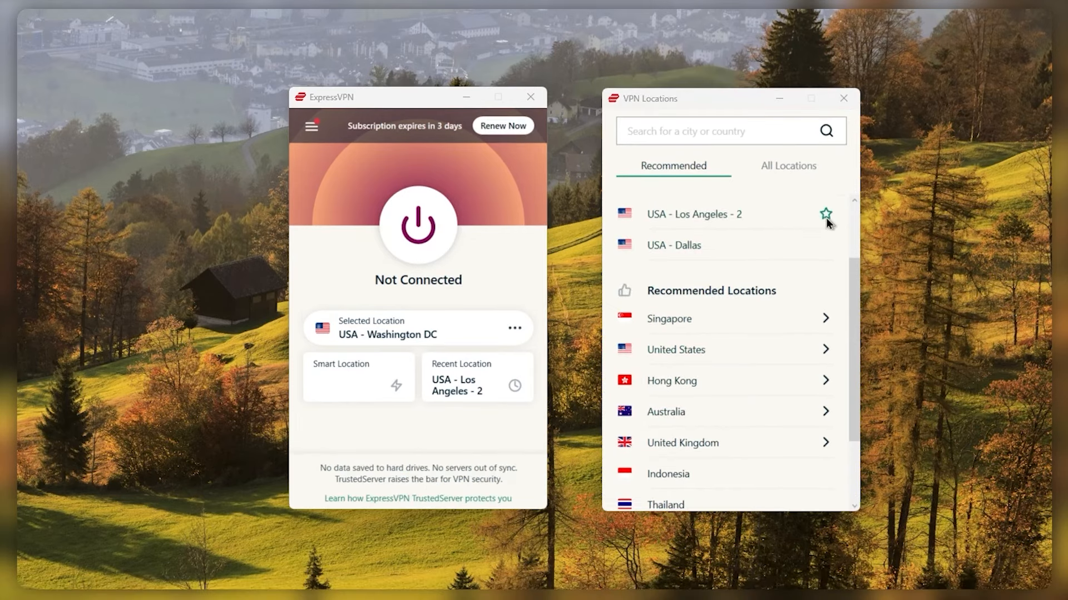
click(825, 213)
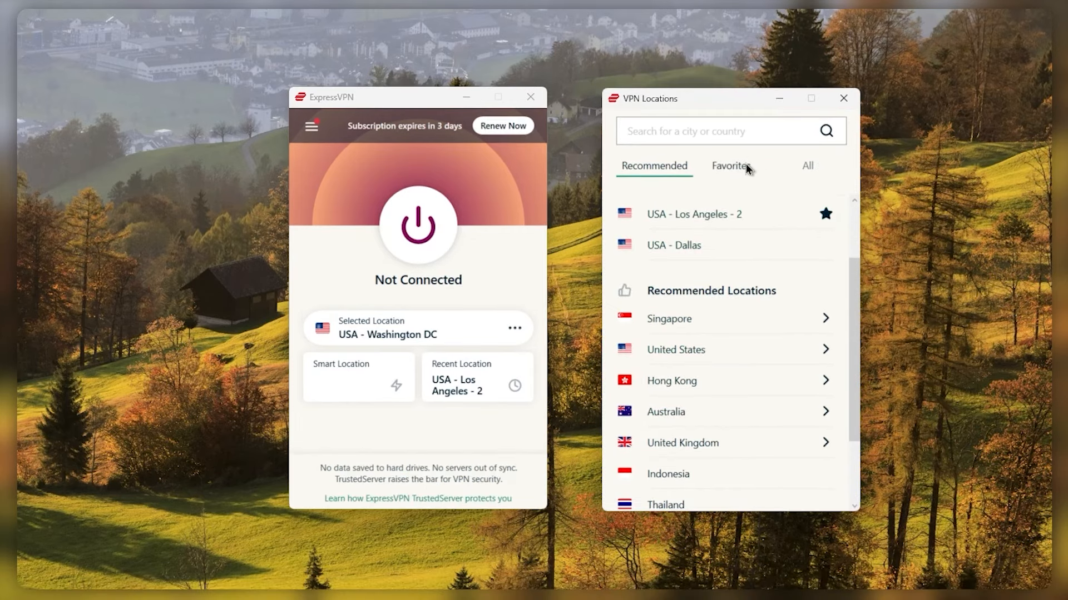
- Expand United States, choose USA - Dallas and connect to it
click(808, 166)
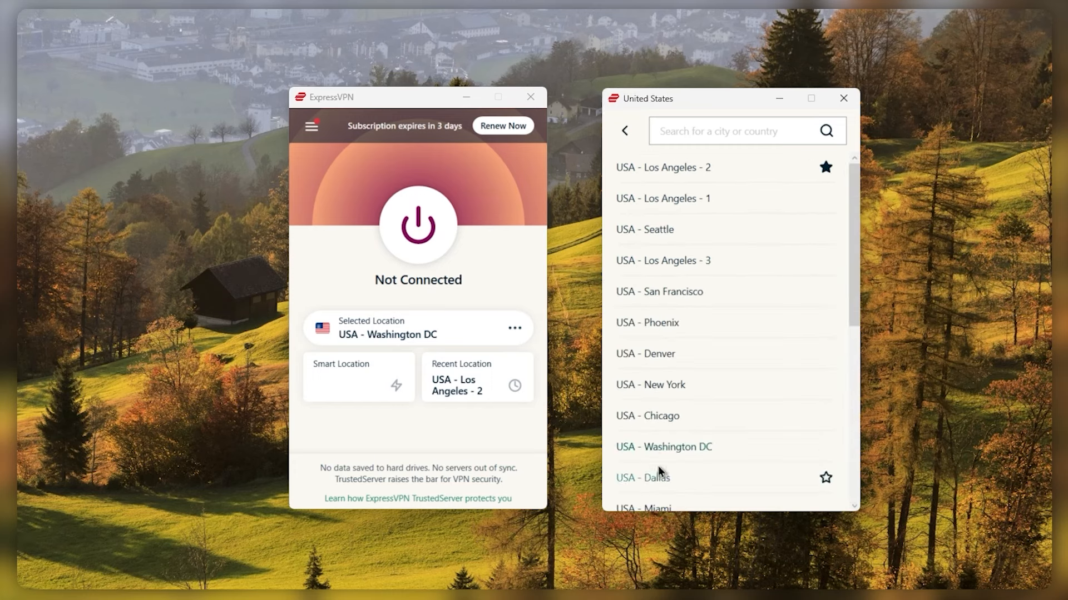
click(641, 477)
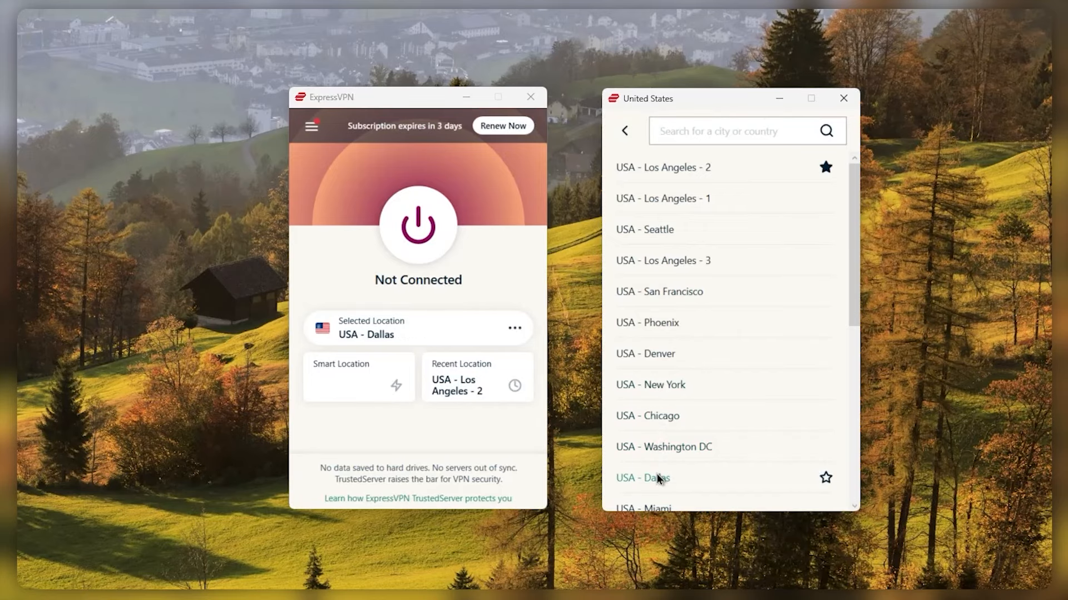
click(642, 478)
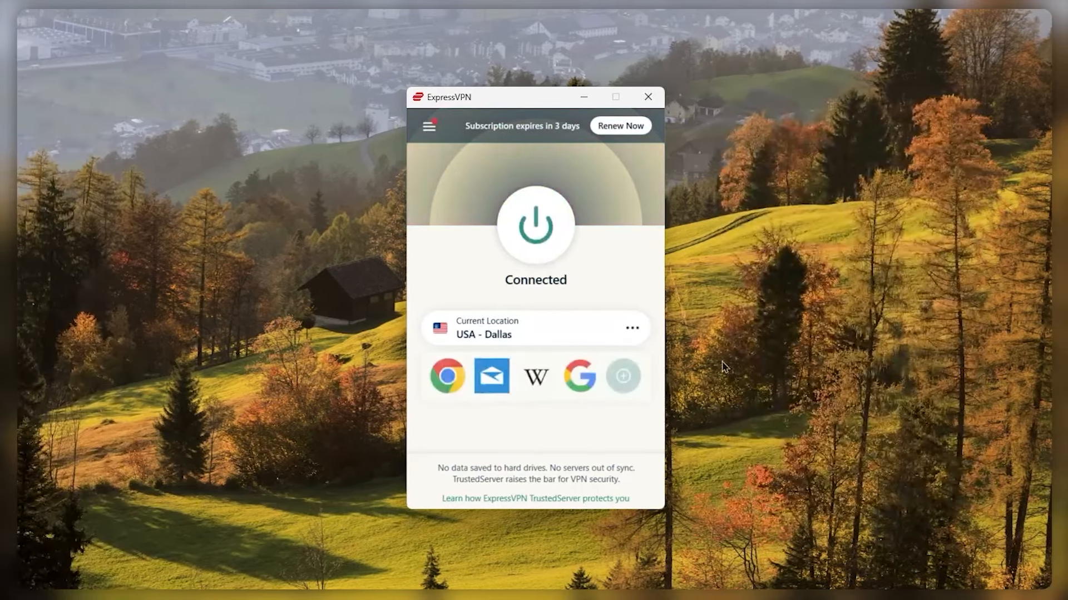
mouse_move(545, 241)
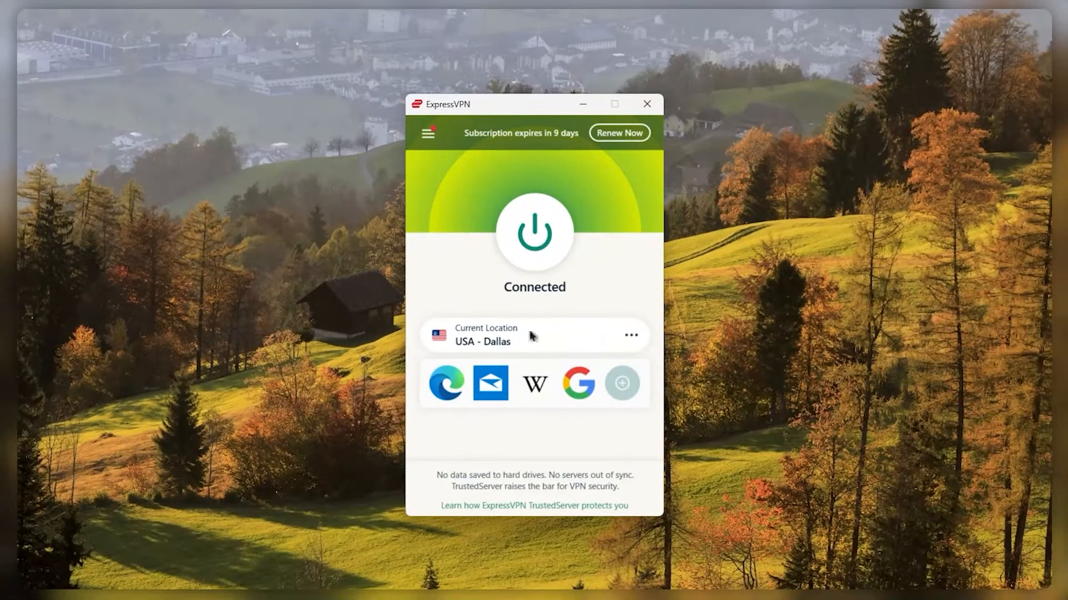
mouse_move(537, 268)
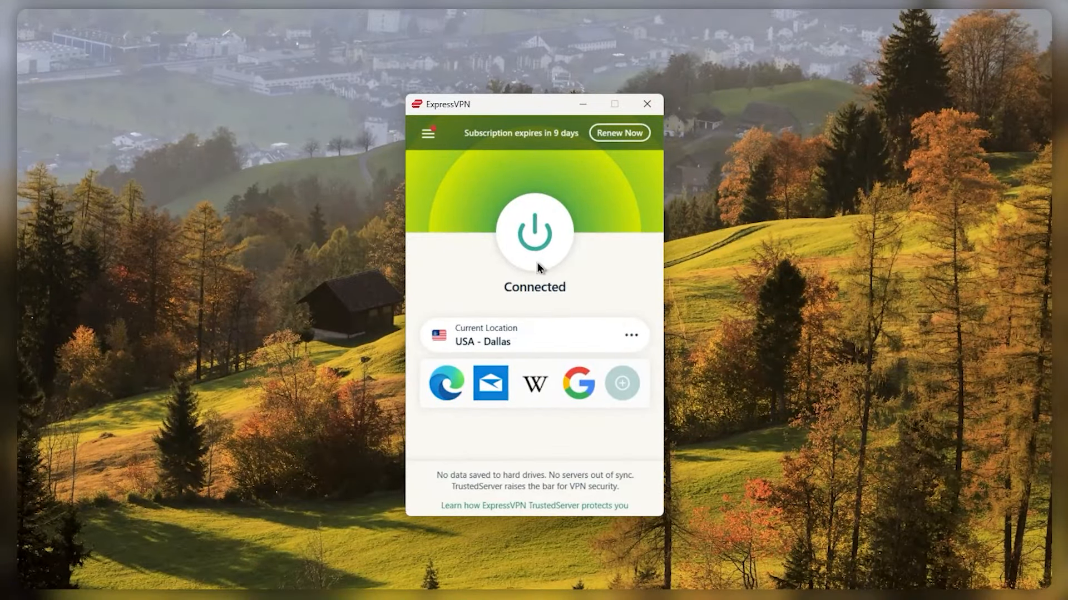
- Disconnect, then enable Network Lock on unexpected disconnects and allow local network device access
click(428, 132)
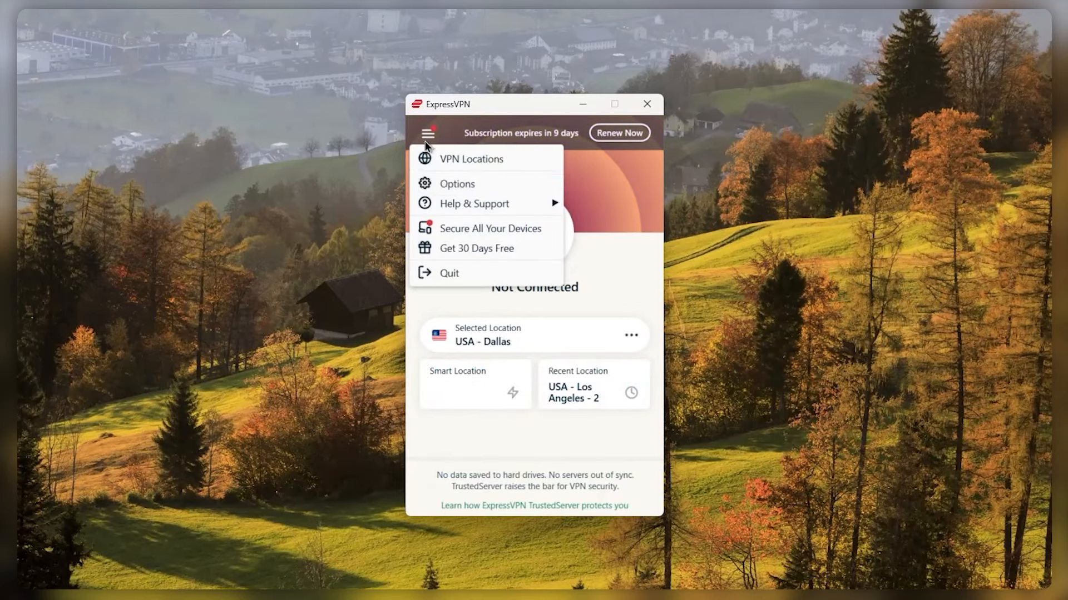
click(457, 183)
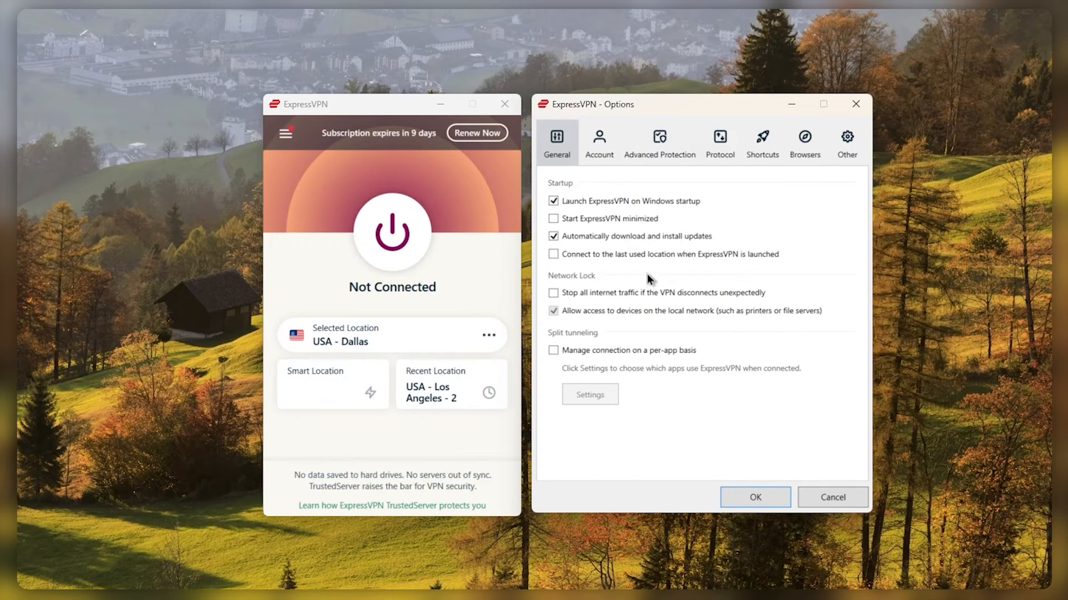
click(553, 293)
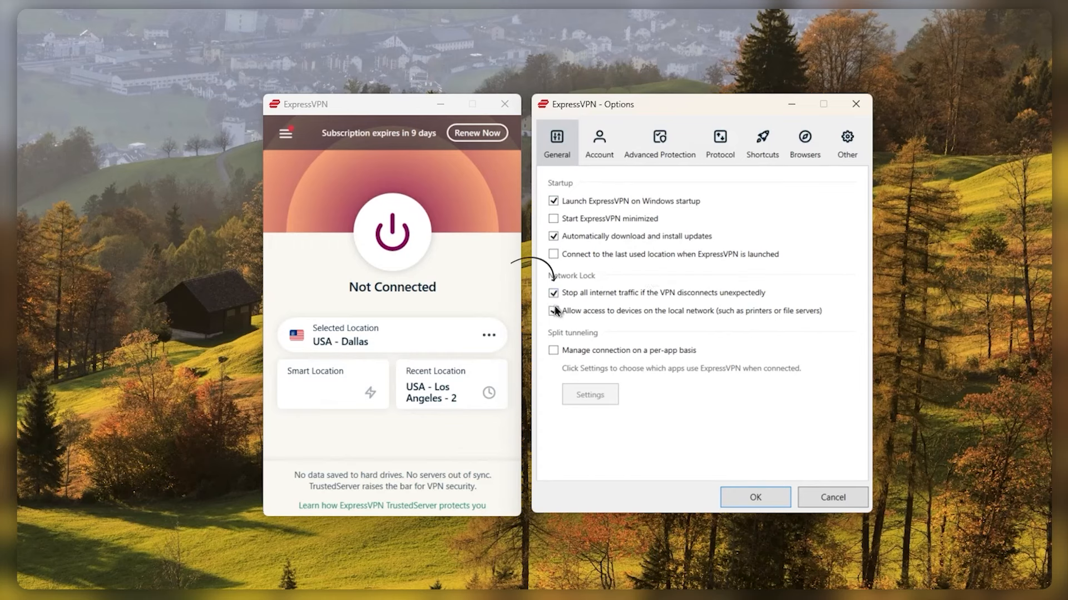
click(553, 311)
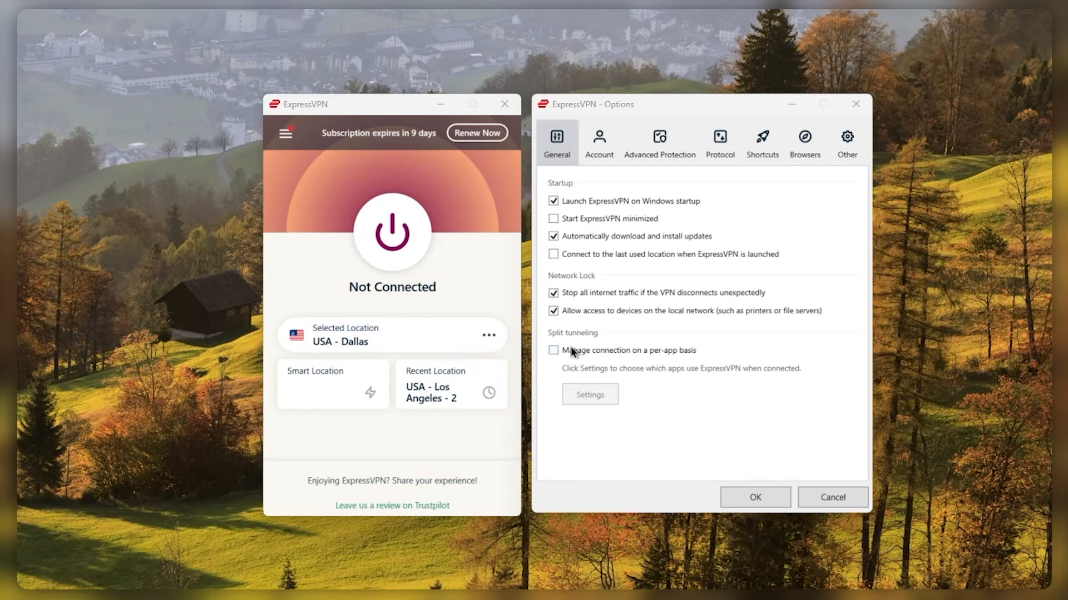
- Turn on per-app connection management, leaving 'All apps use the VPN' selected and confirmed
click(553, 350)
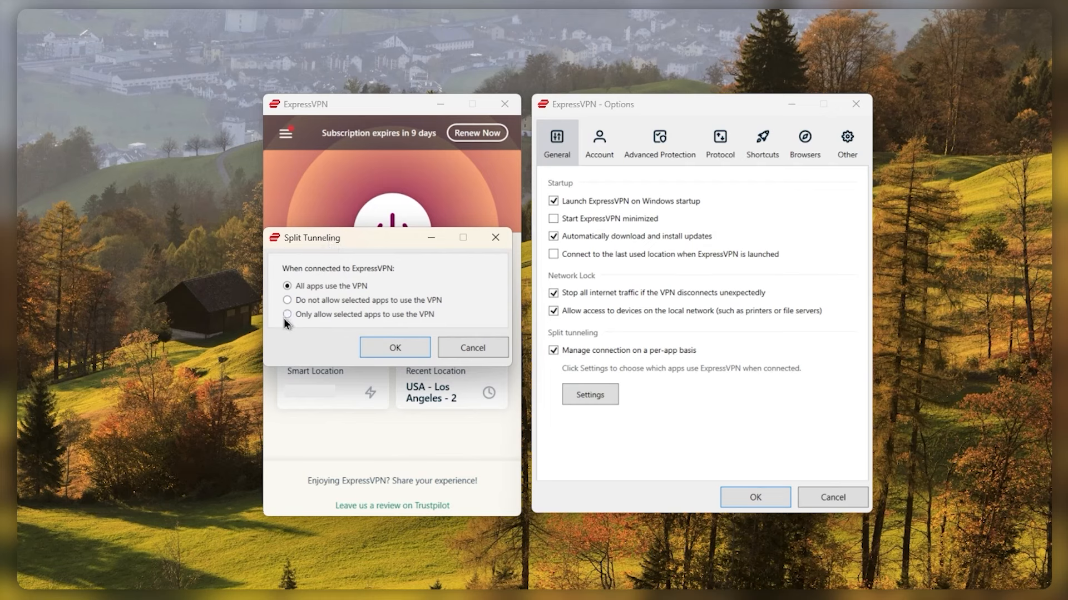
click(286, 314)
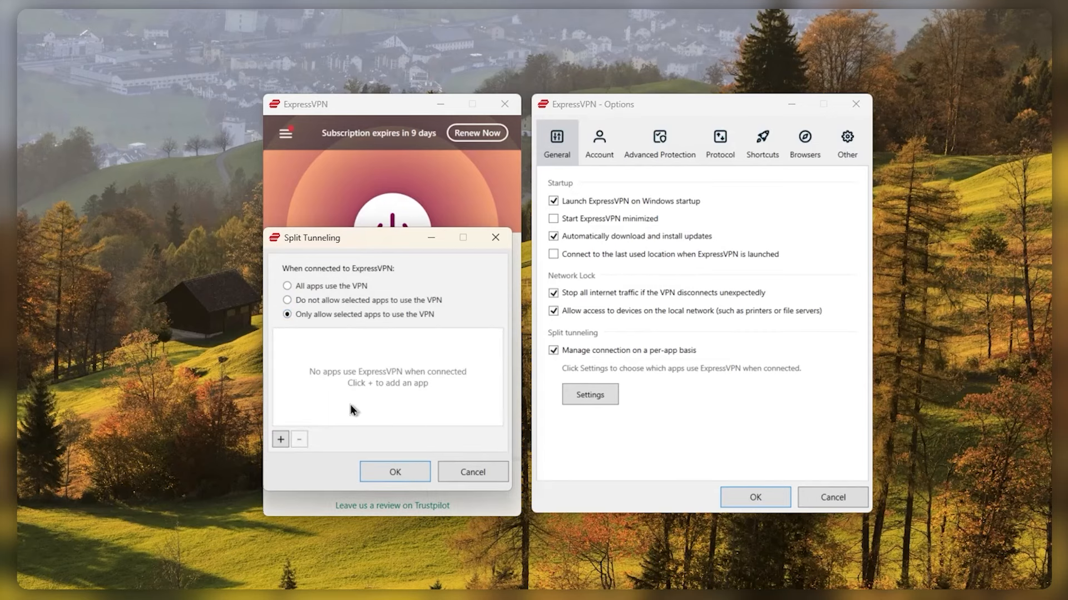
click(287, 286)
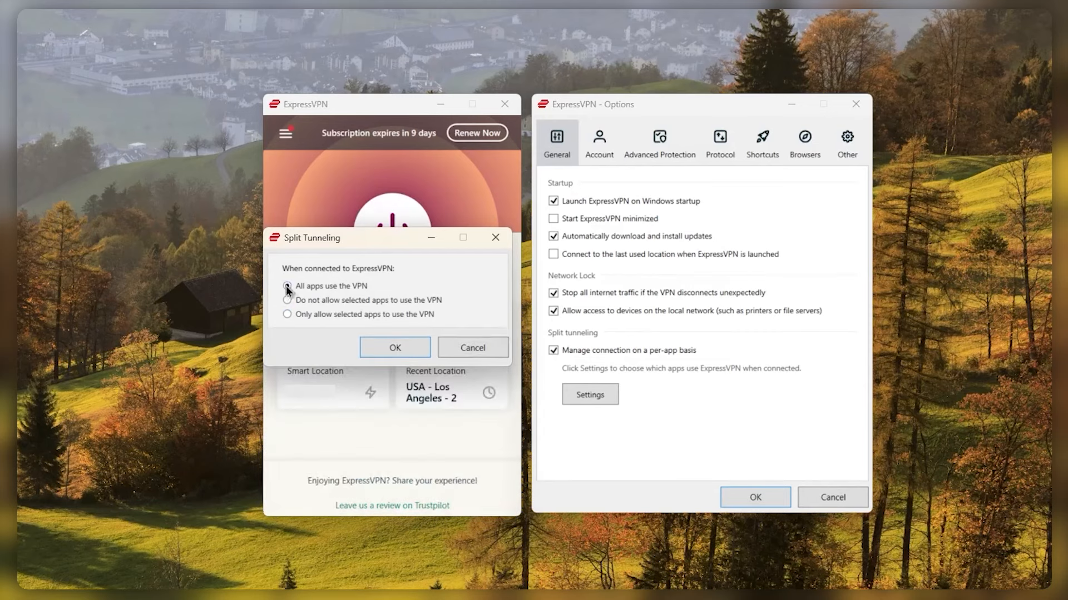
click(394, 347)
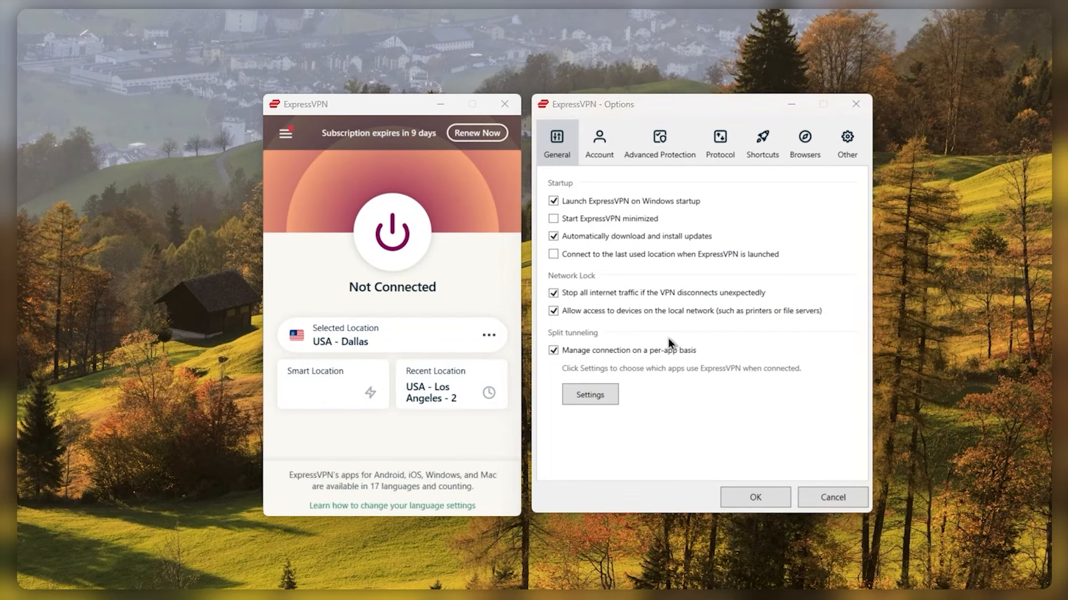
click(719, 140)
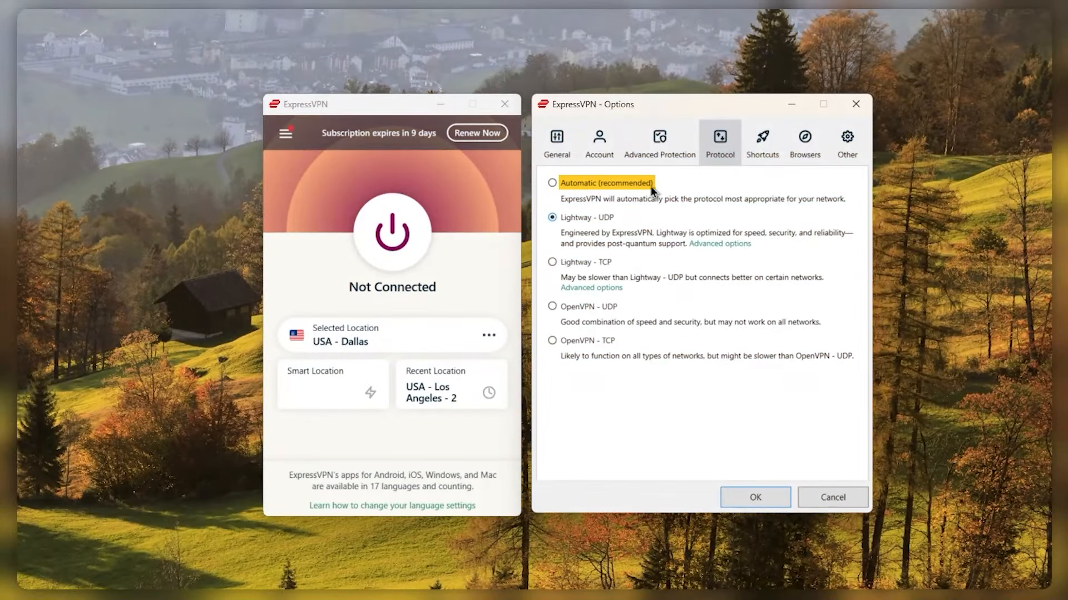
- Select Lightway - UDP as the connection protocol
click(587, 217)
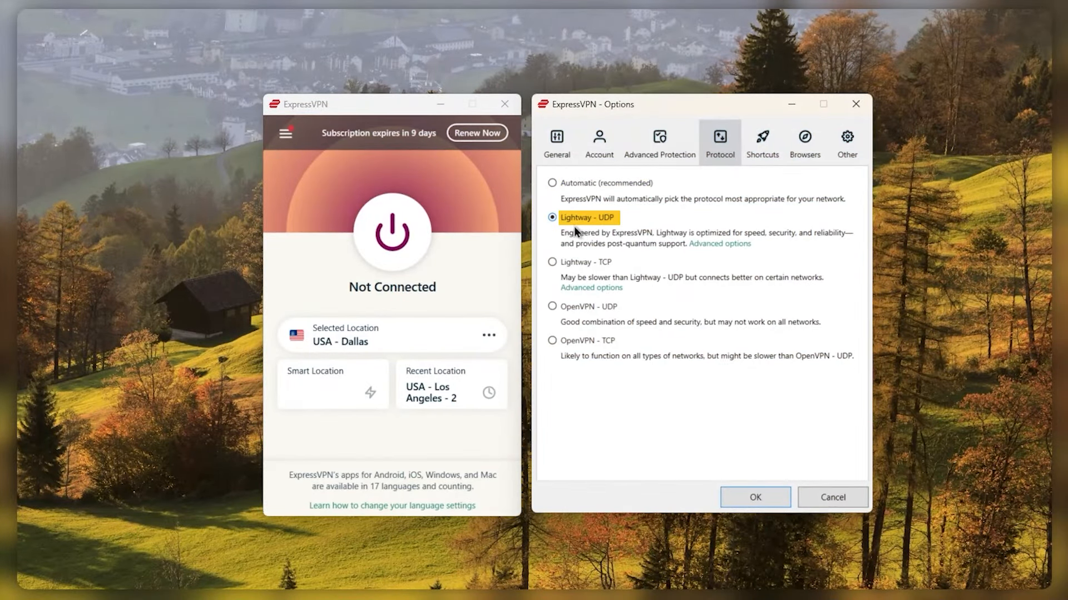
mouse_move(616, 227)
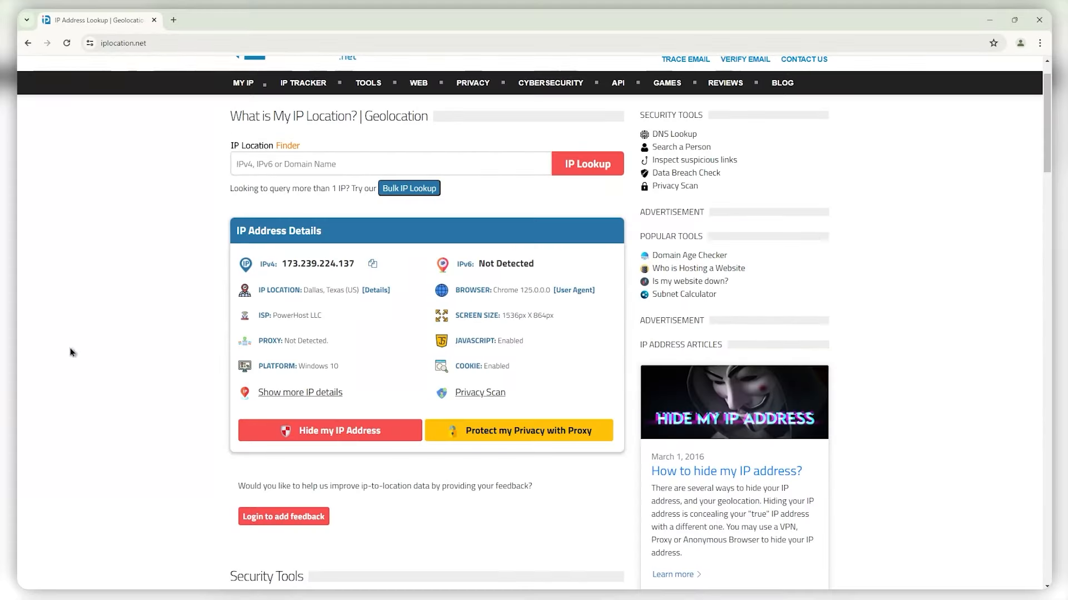
- Load iplocation.net to read the IP address details placing the connection in Dallas, Texas
click(66, 43)
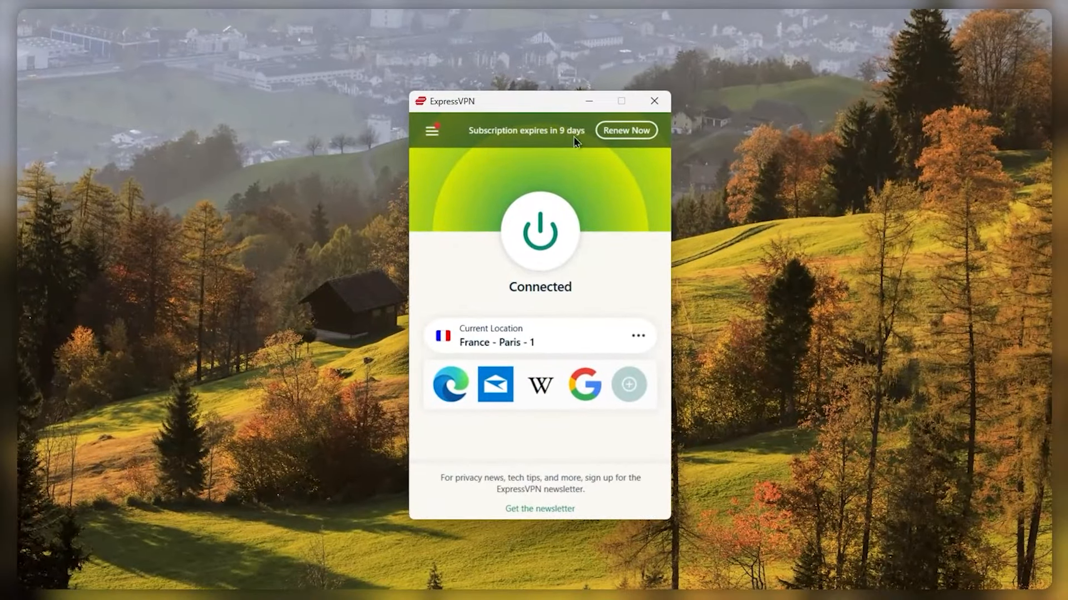
mouse_move(590, 289)
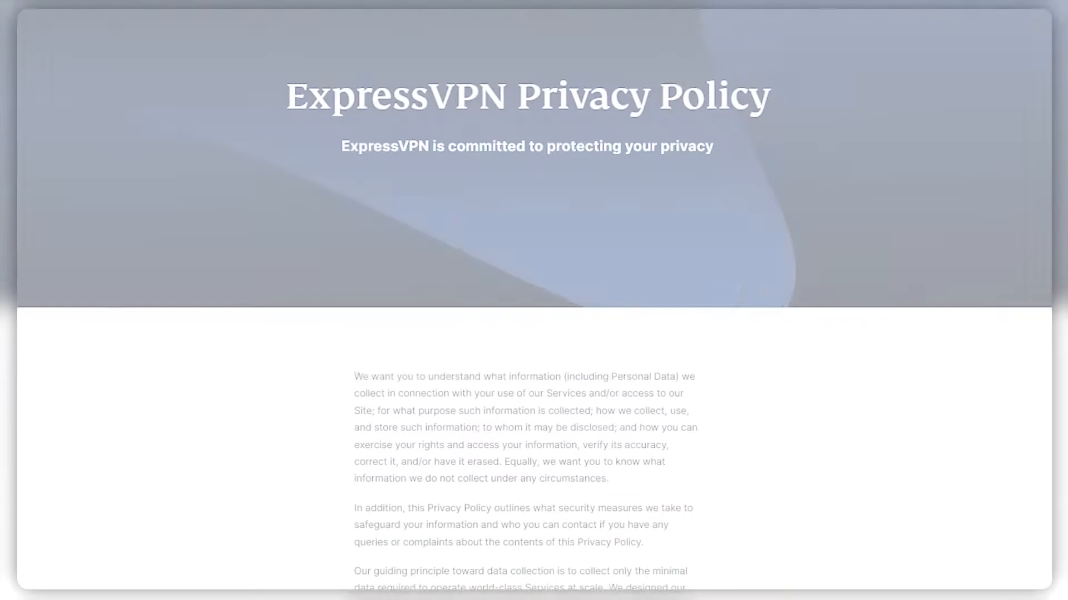
scroll(down, 3)
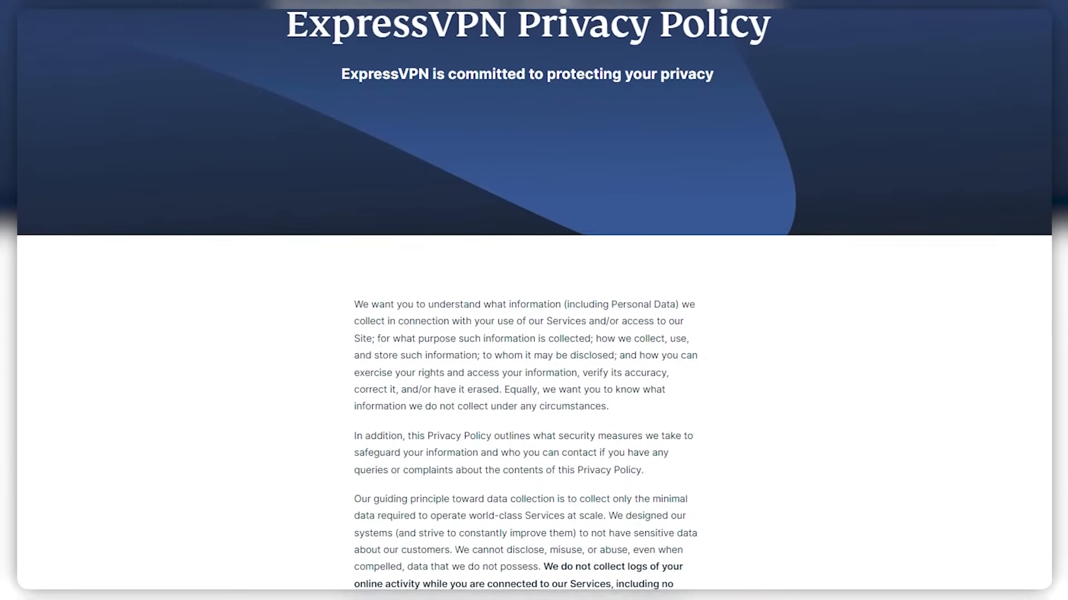
scroll(down, 3)
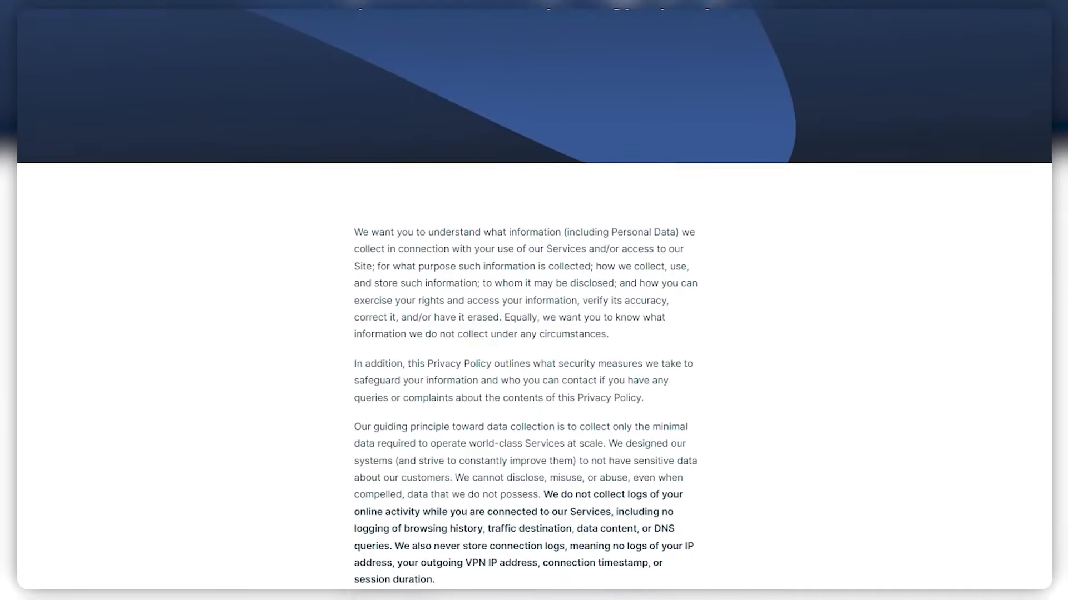
scroll(down, 3)
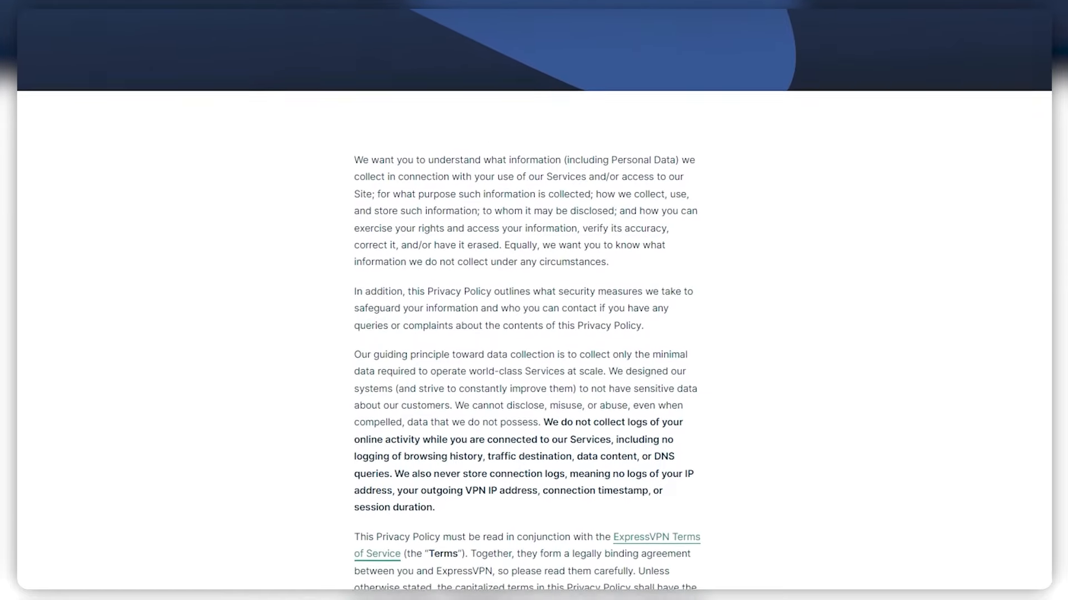
scroll(down, 3)
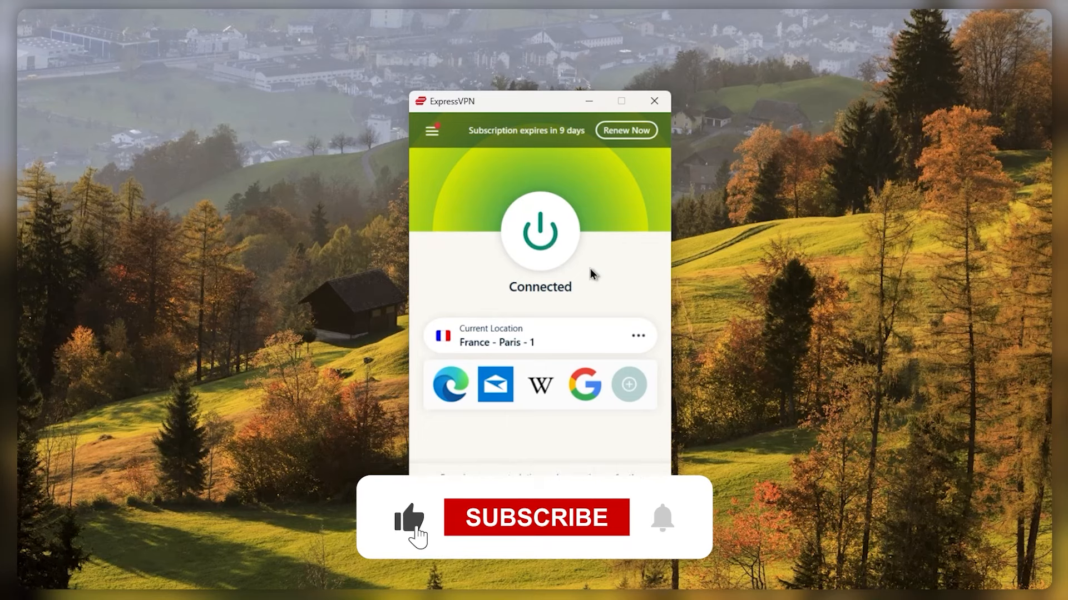
- Switch back to ExpressVPN showing Connected to France - Paris - 1
click(536, 517)
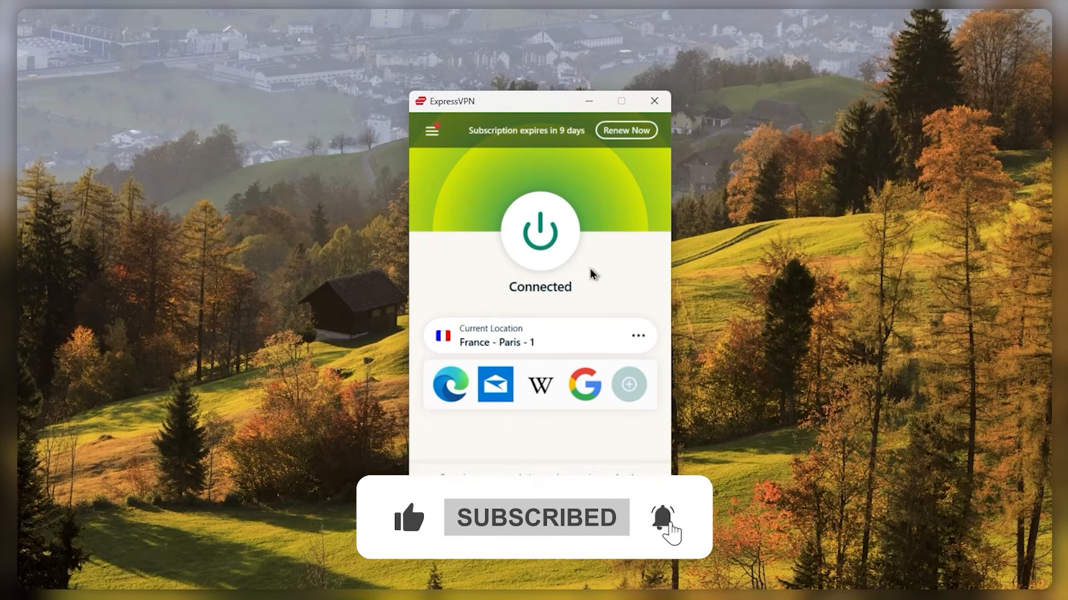